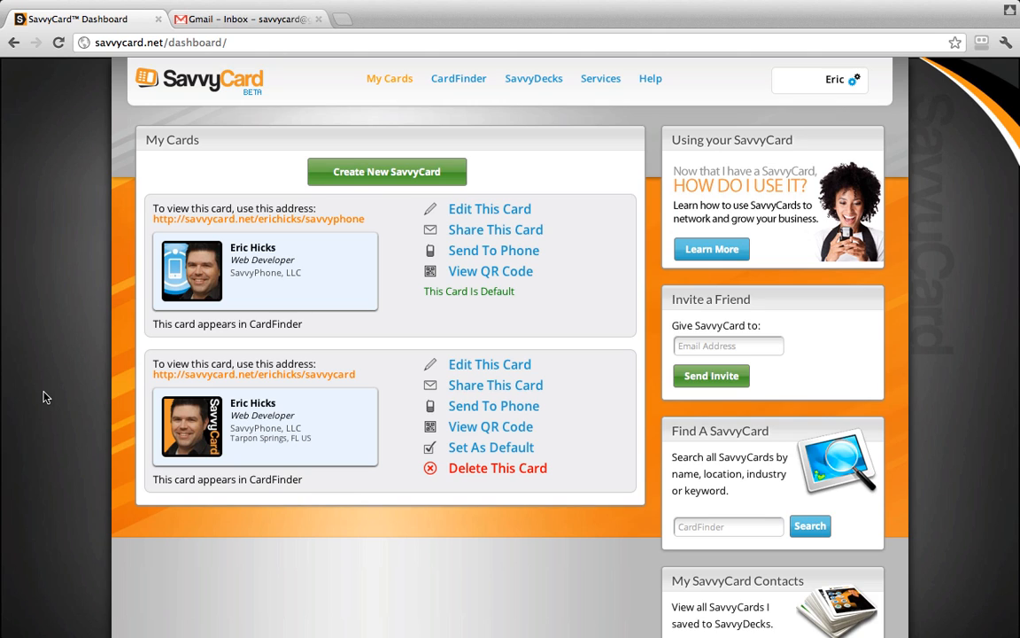
pyautogui.moveTo(75, 220)
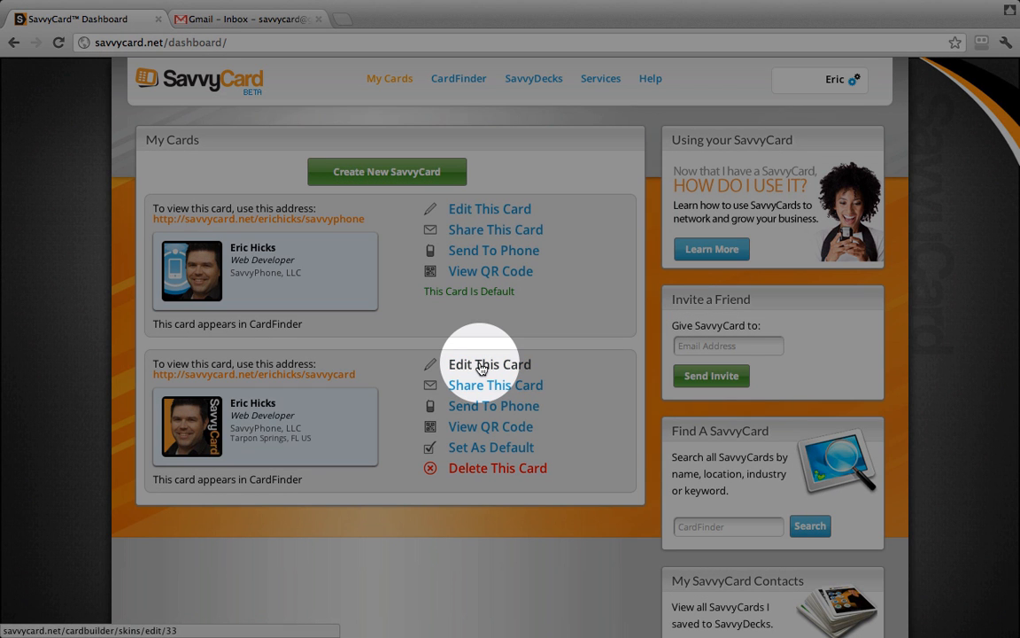
# - Edit the second card and show its Marketing settings with the Signature Generator
pyautogui.click(489, 365)
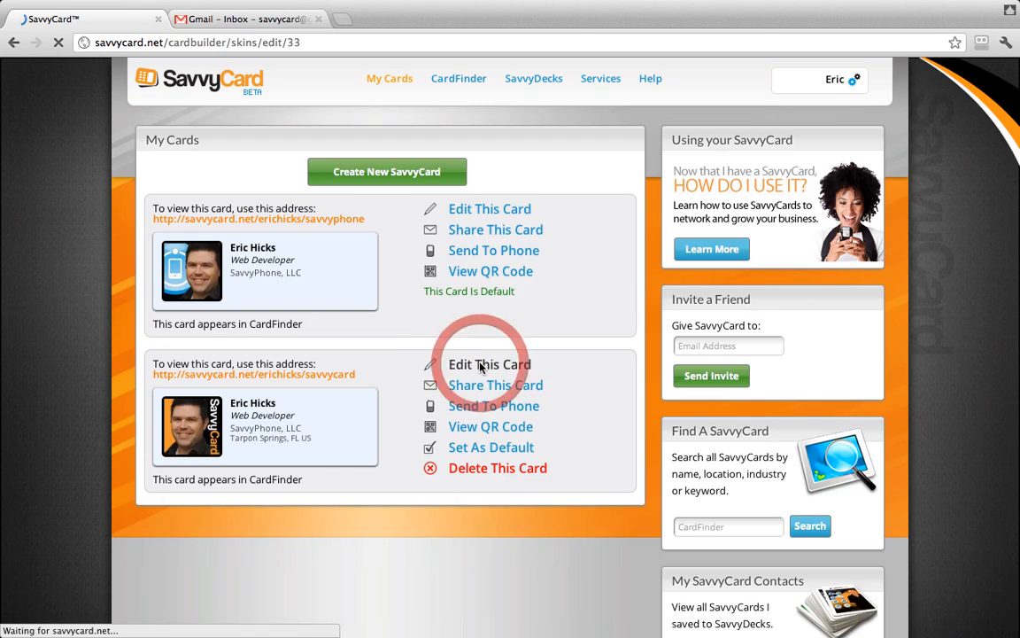
pyautogui.click(489, 365)
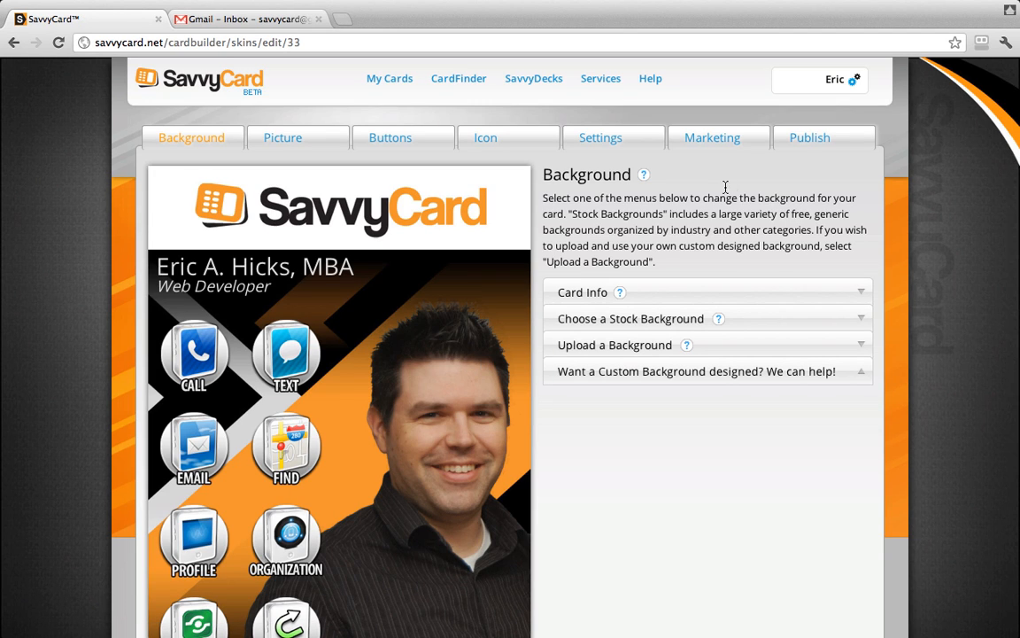
pyautogui.click(712, 138)
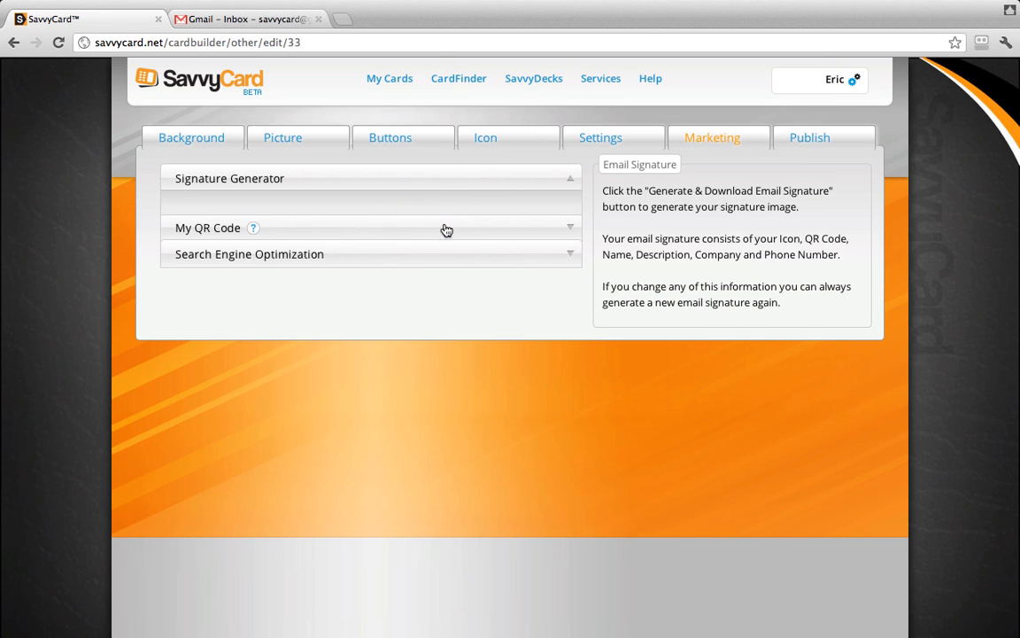
# - Expand Signature Generator and copy the Graphic Method signature image with QR code
pyautogui.click(373, 177)
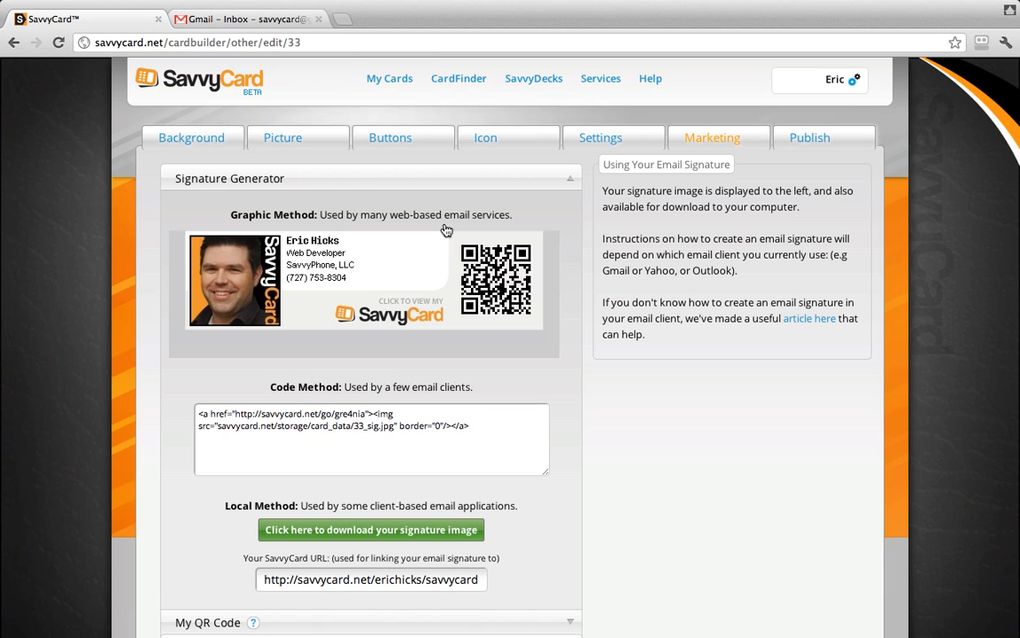
pyautogui.moveTo(359, 344)
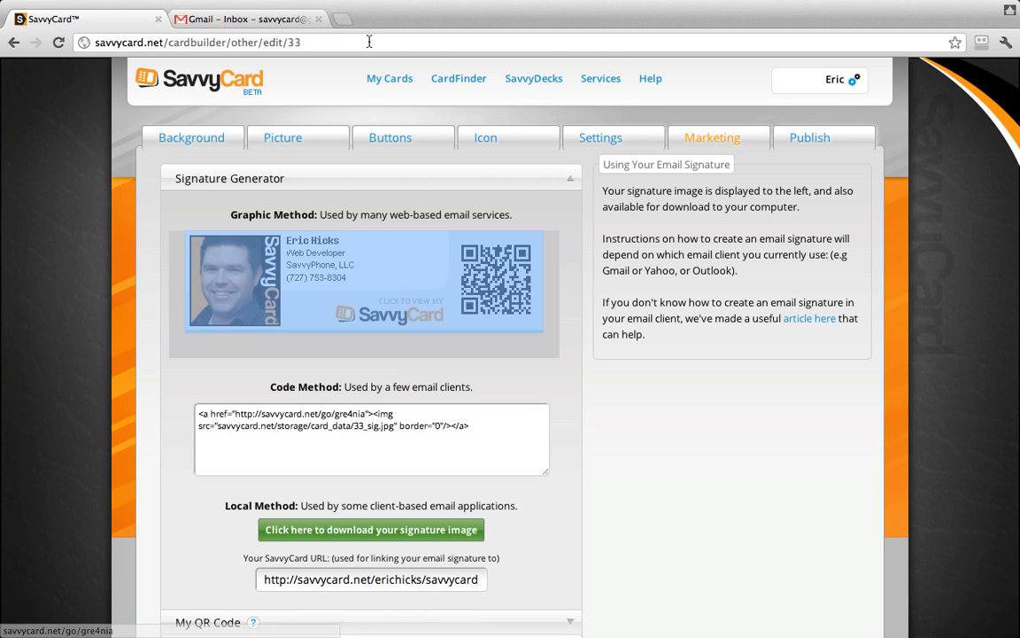
pyautogui.click(248, 18)
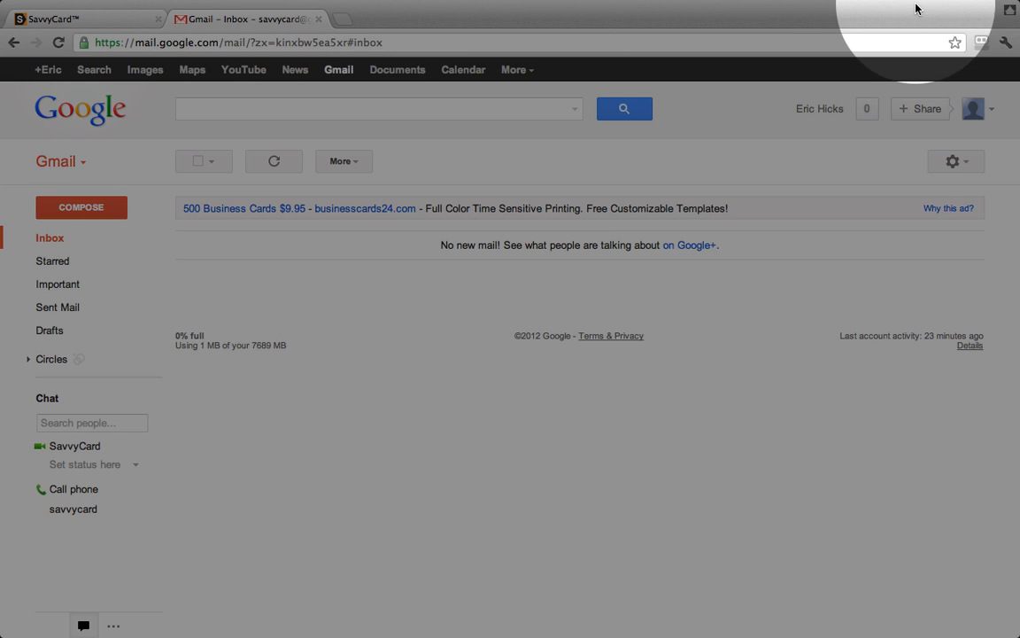
# - Go from the gear menu into Gmail Settings and onto the Labs page
pyautogui.click(953, 161)
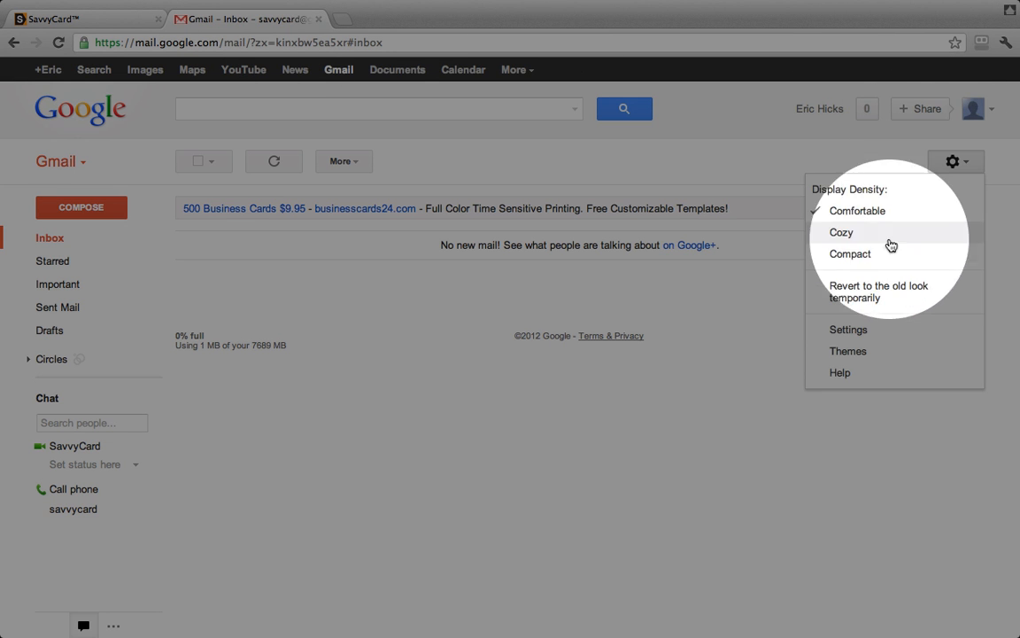
pyautogui.click(847, 327)
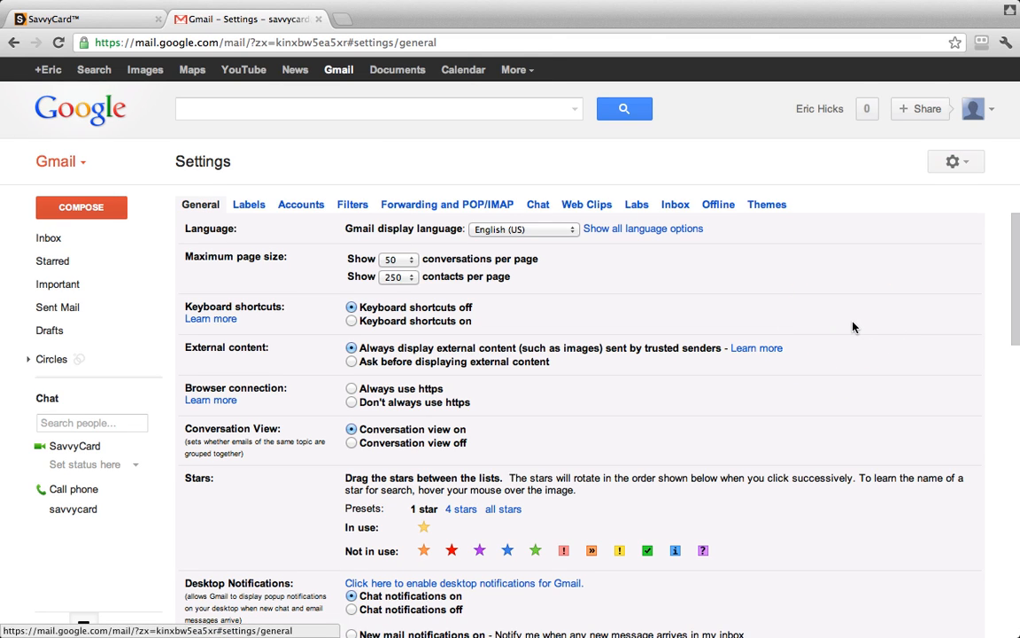
pyautogui.click(638, 206)
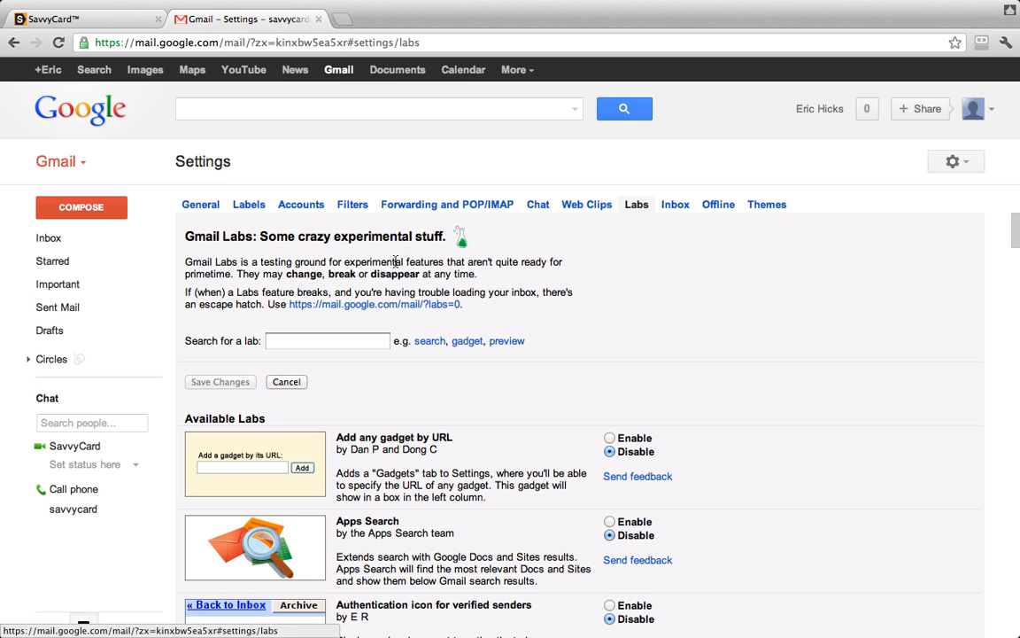
# - Search the Labs list for 'signature' to find the Signature tweaks feature
pyautogui.click(326, 340)
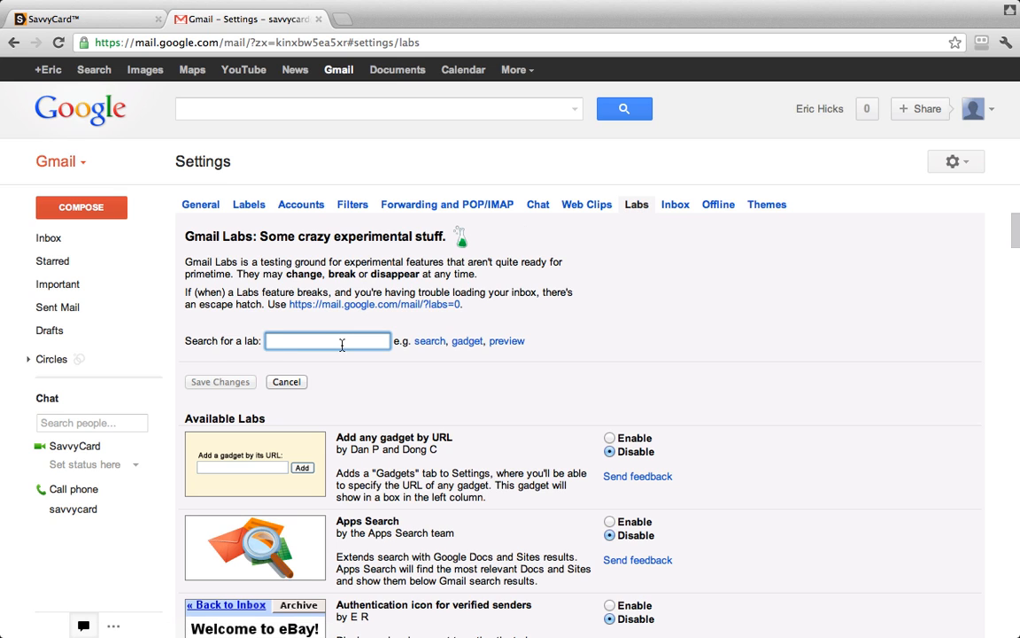
pyautogui.write('si')
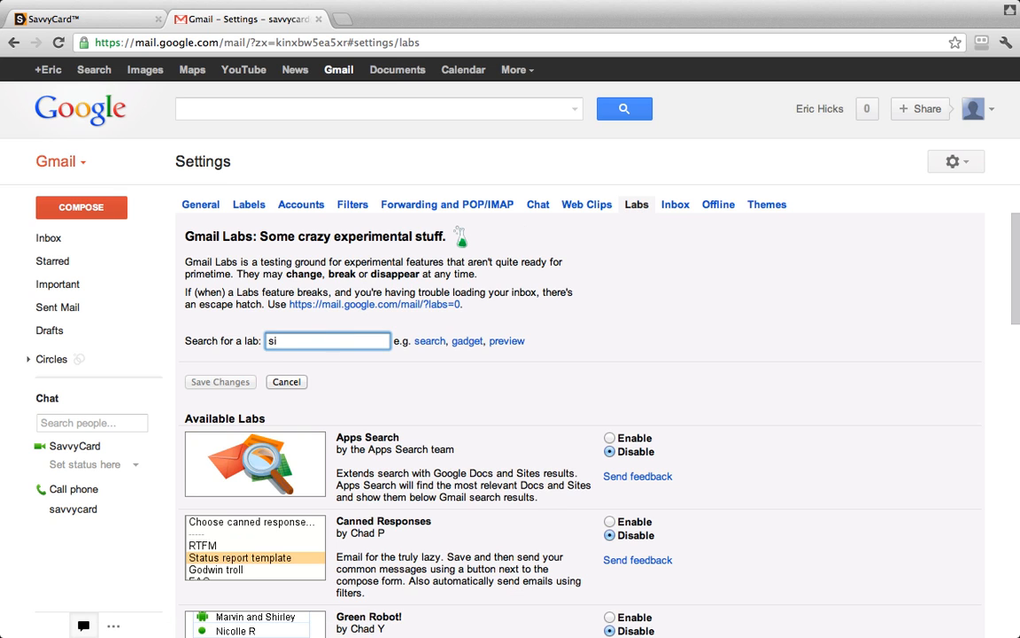
pyautogui.write('gnatu')
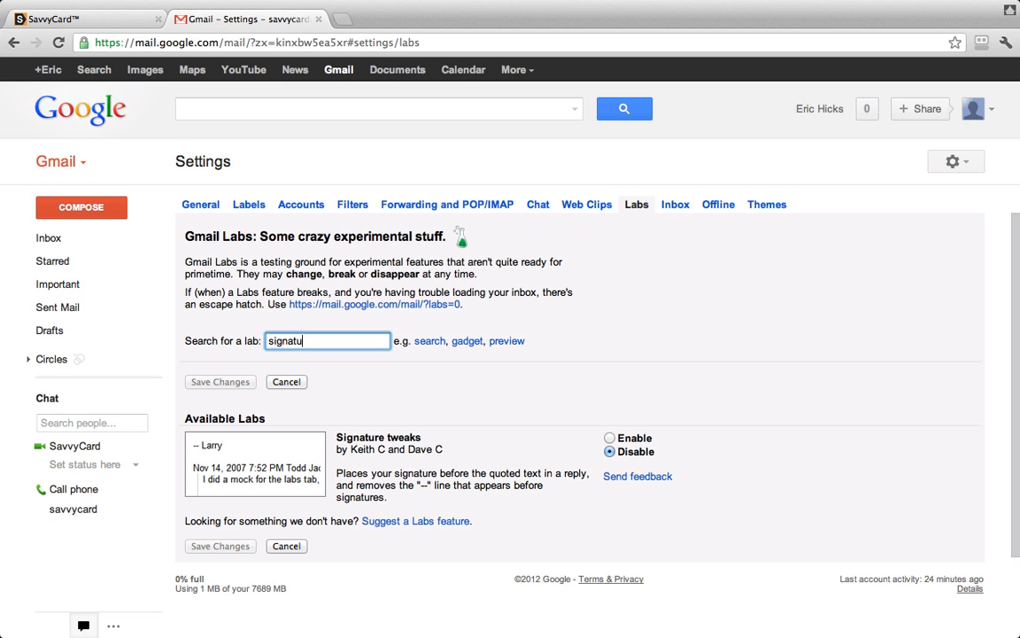
pyautogui.write('re')
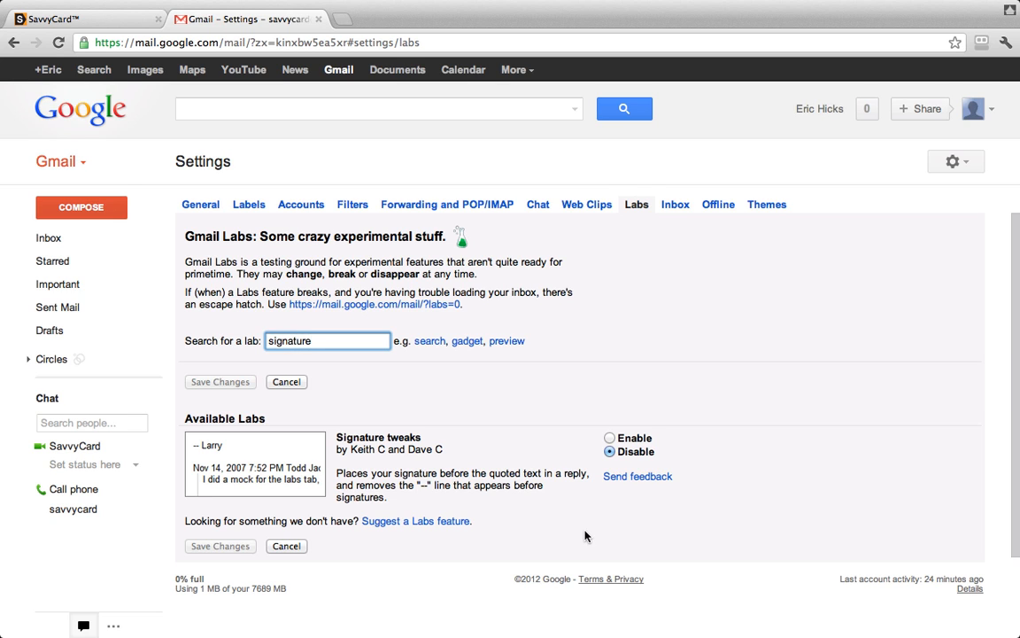
pyautogui.click(609, 437)
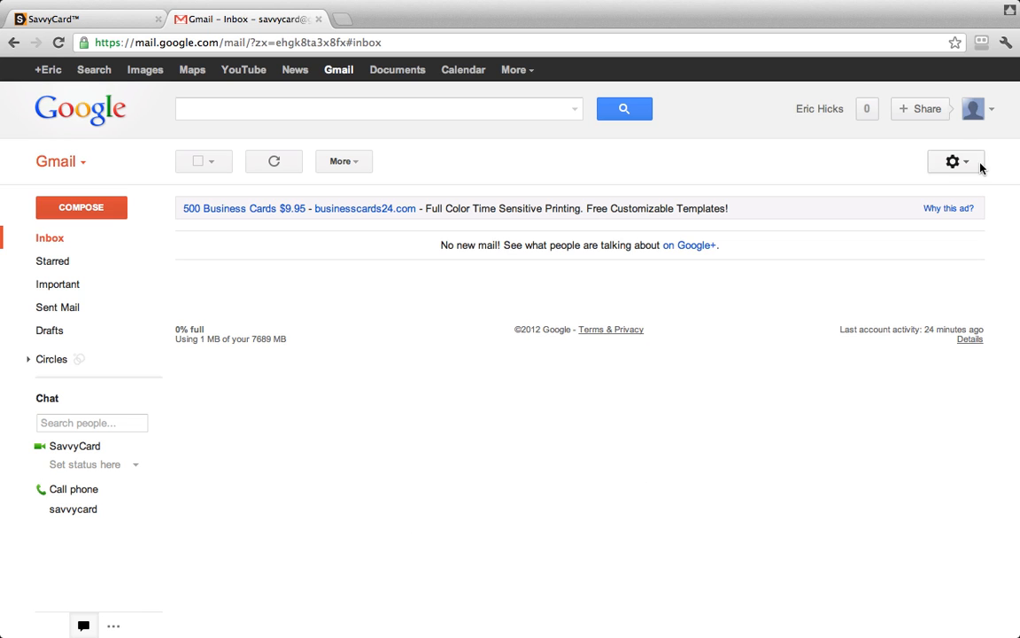
# - Return to Gmail's General settings and scroll to the Signature section
pyautogui.click(954, 161)
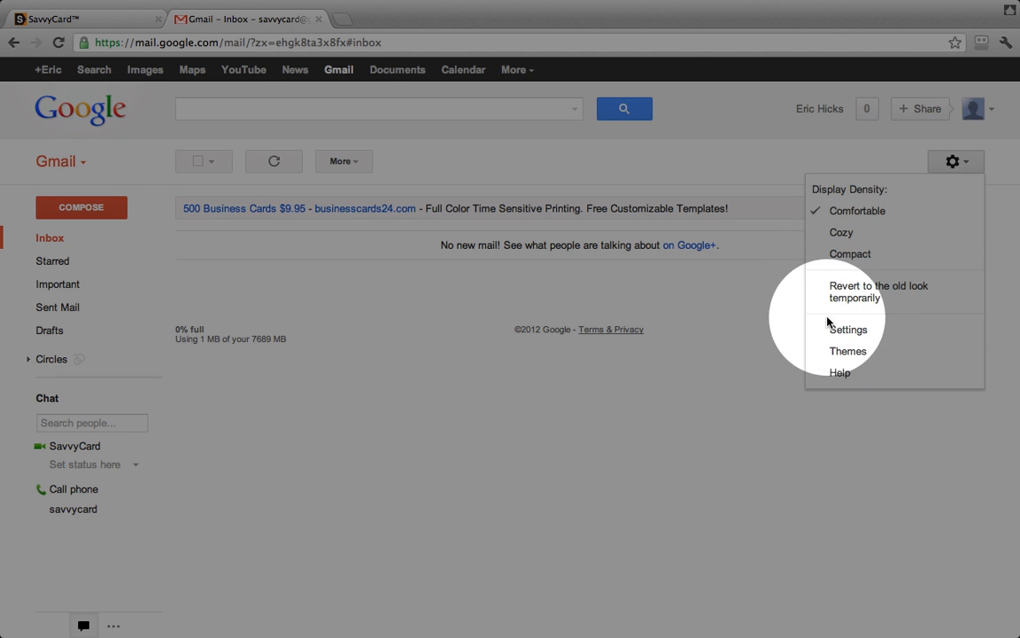
pyautogui.click(849, 327)
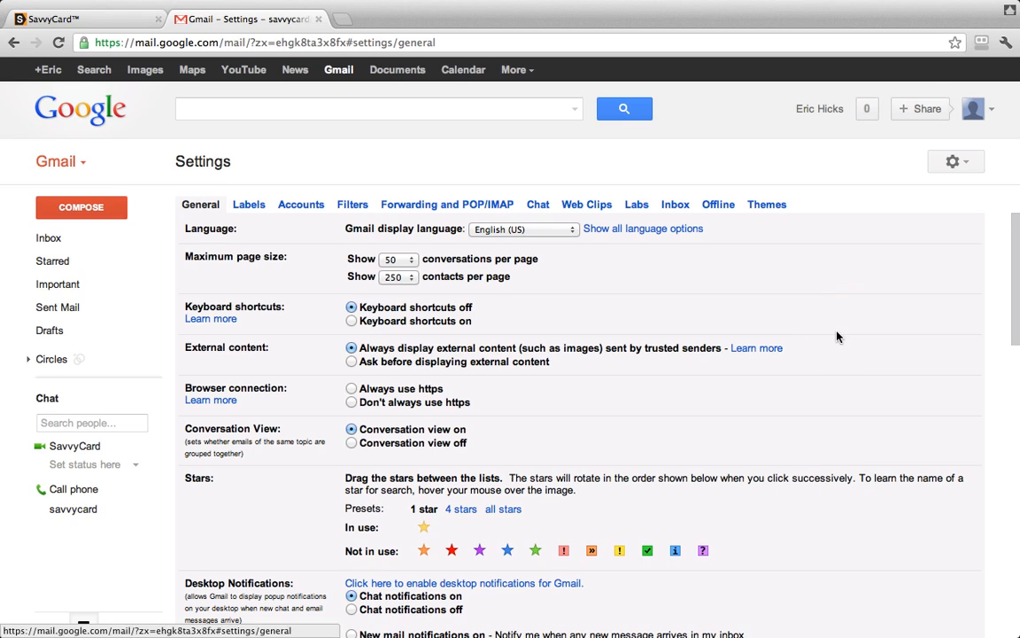
pyautogui.scroll(-3)
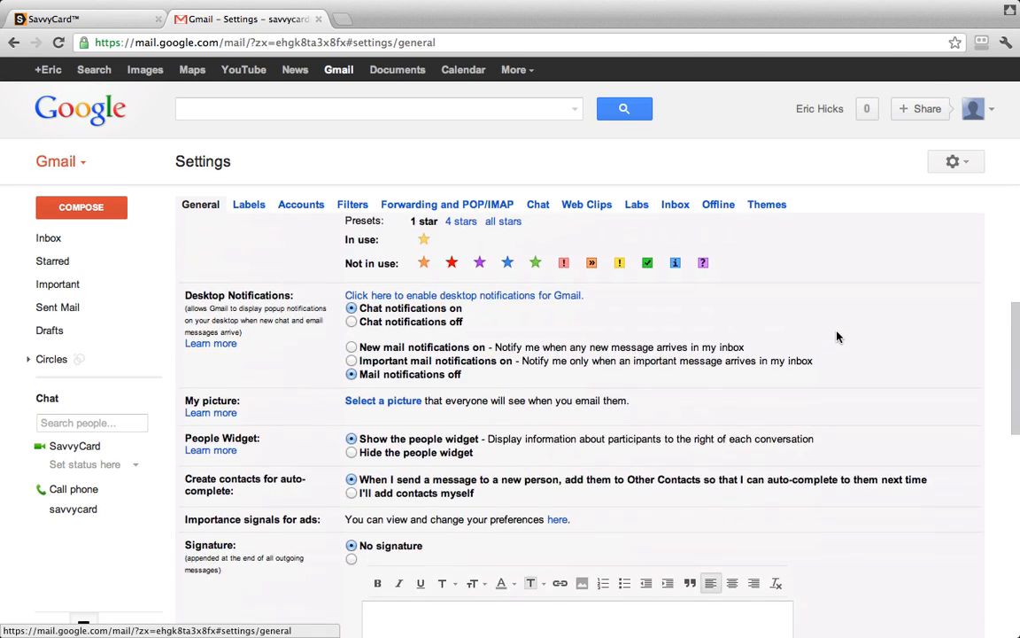
pyautogui.scroll(-3)
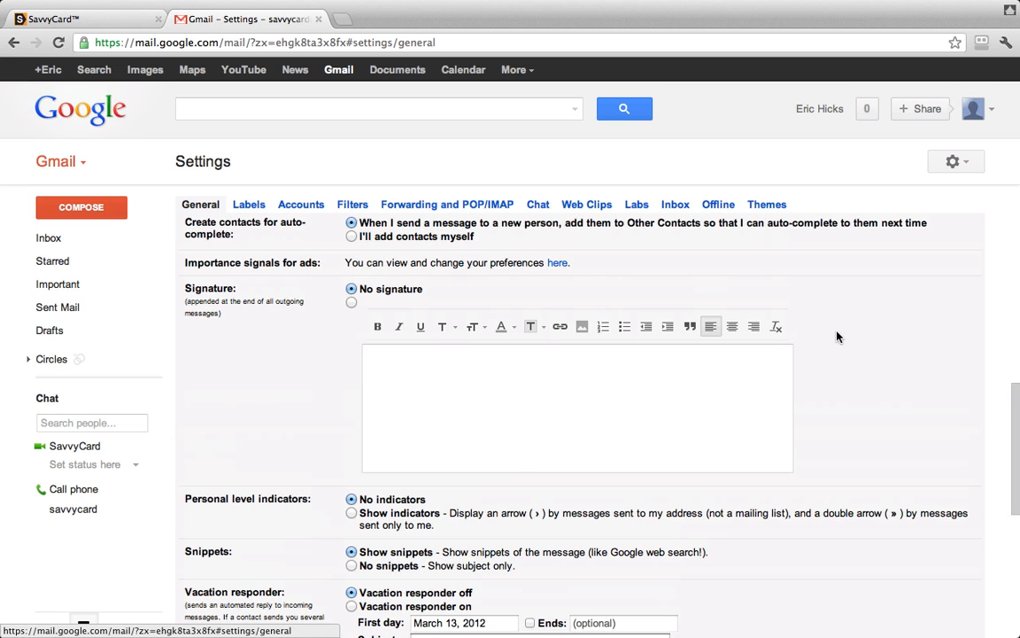
pyautogui.moveTo(489, 271)
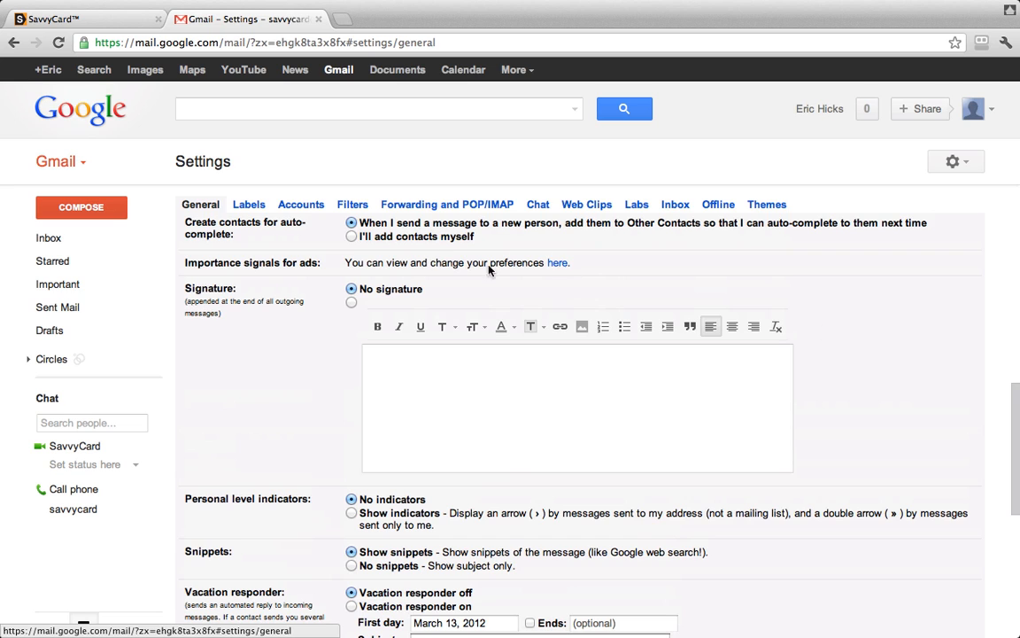
pyautogui.click(351, 303)
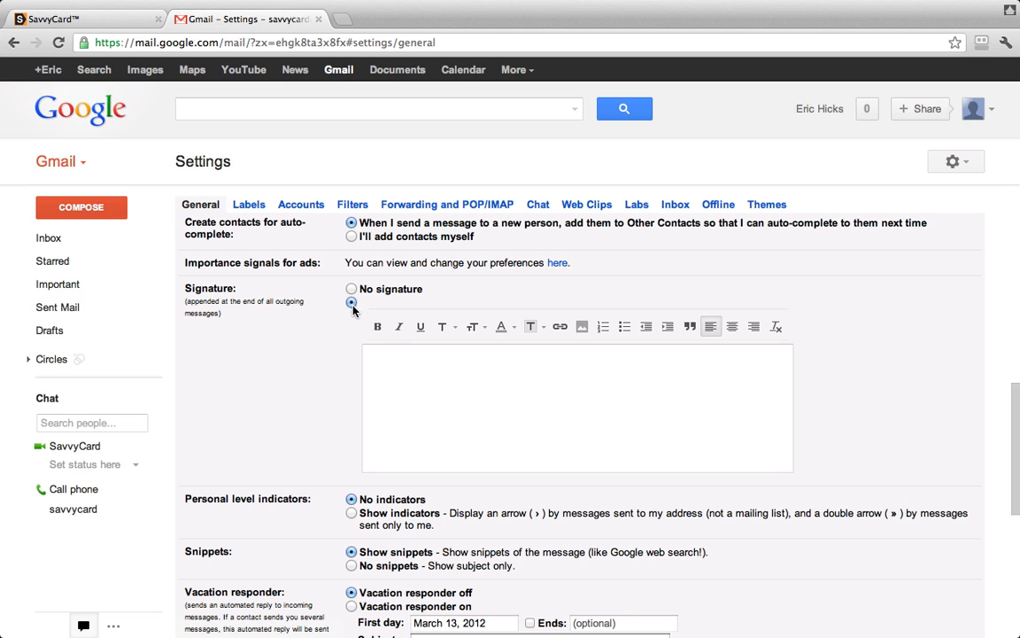
# - Choose the custom signature, paste the SavvyCard QR graphic and save changes
pyautogui.click(577, 407)
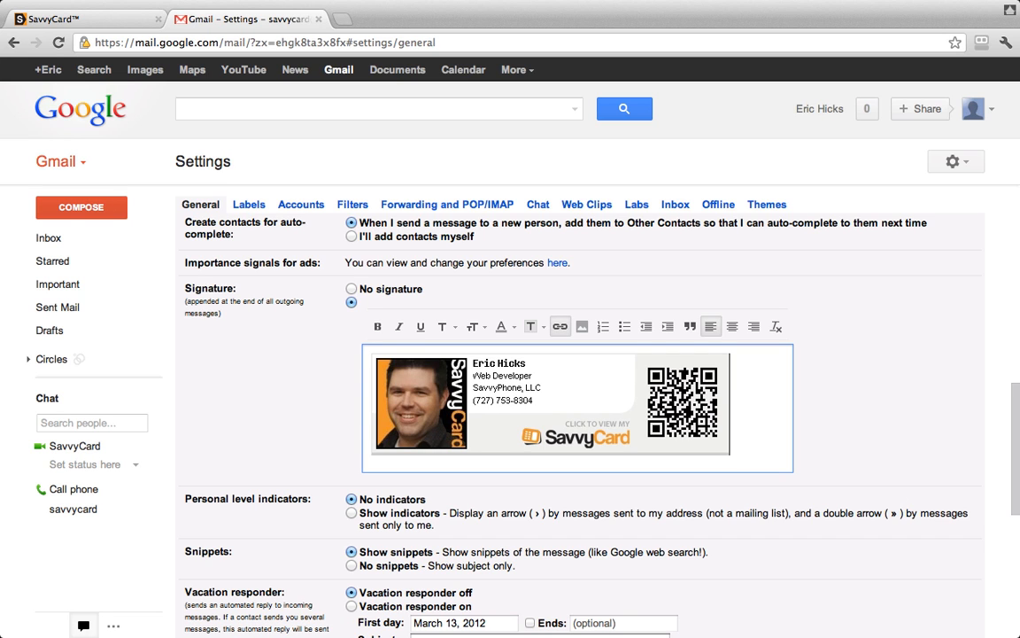
pyautogui.scroll(-3)
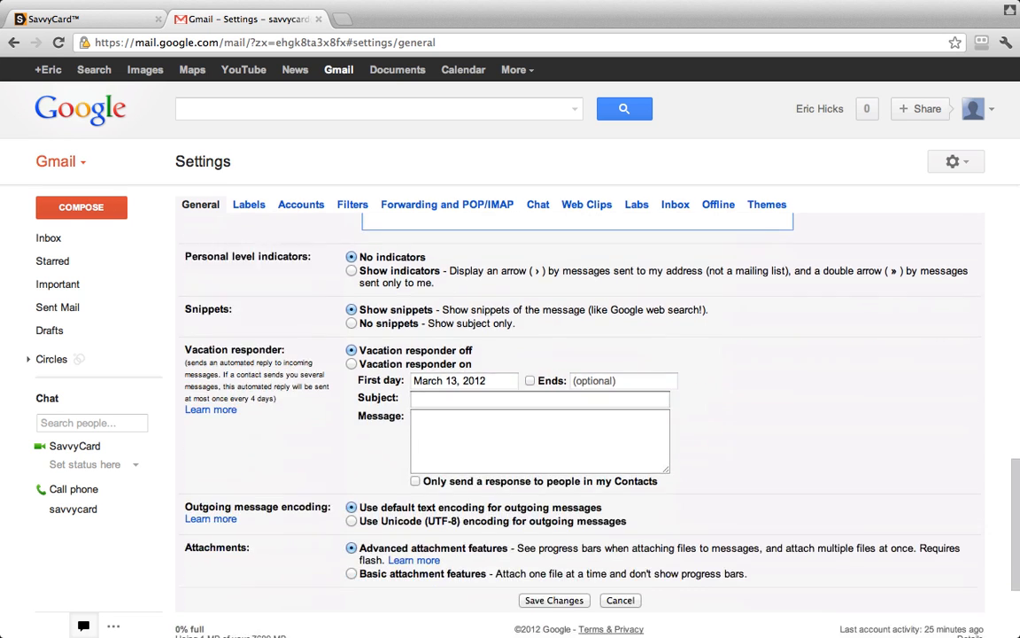
pyautogui.click(553, 599)
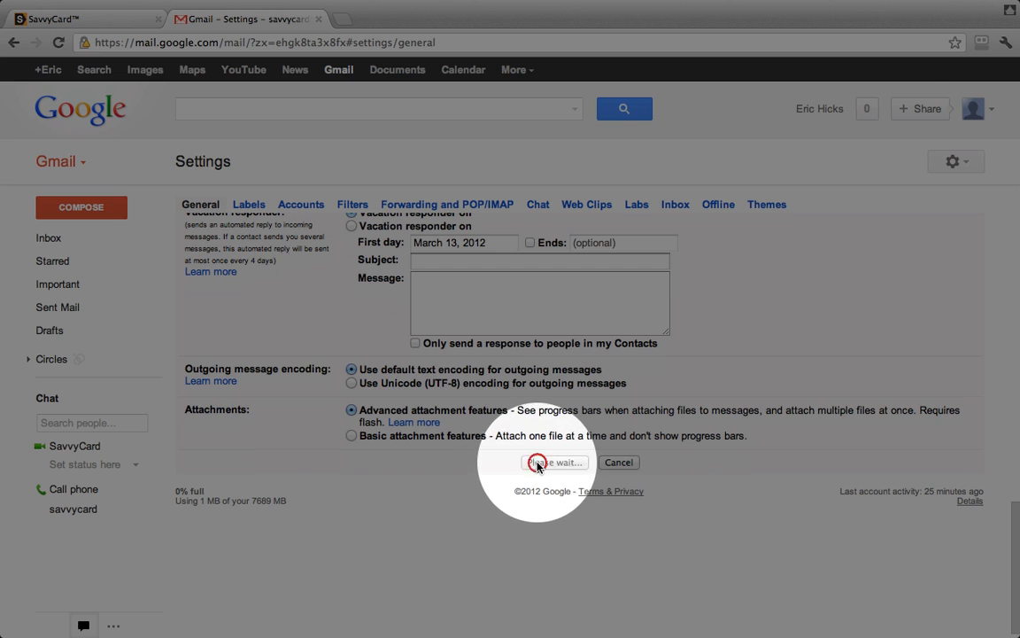
pyautogui.click(553, 460)
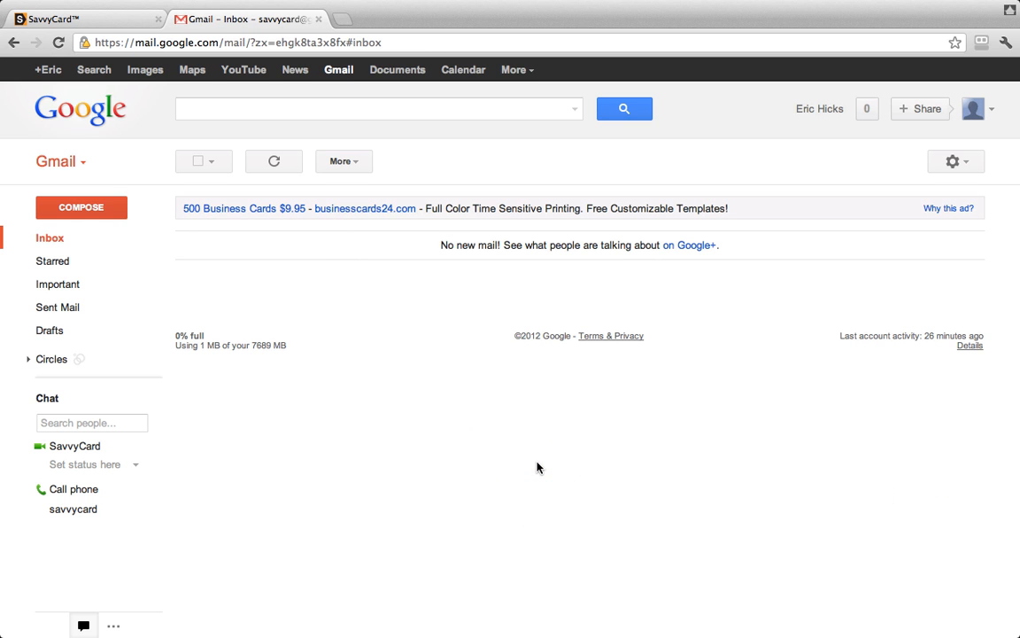
pyautogui.moveTo(308, 350)
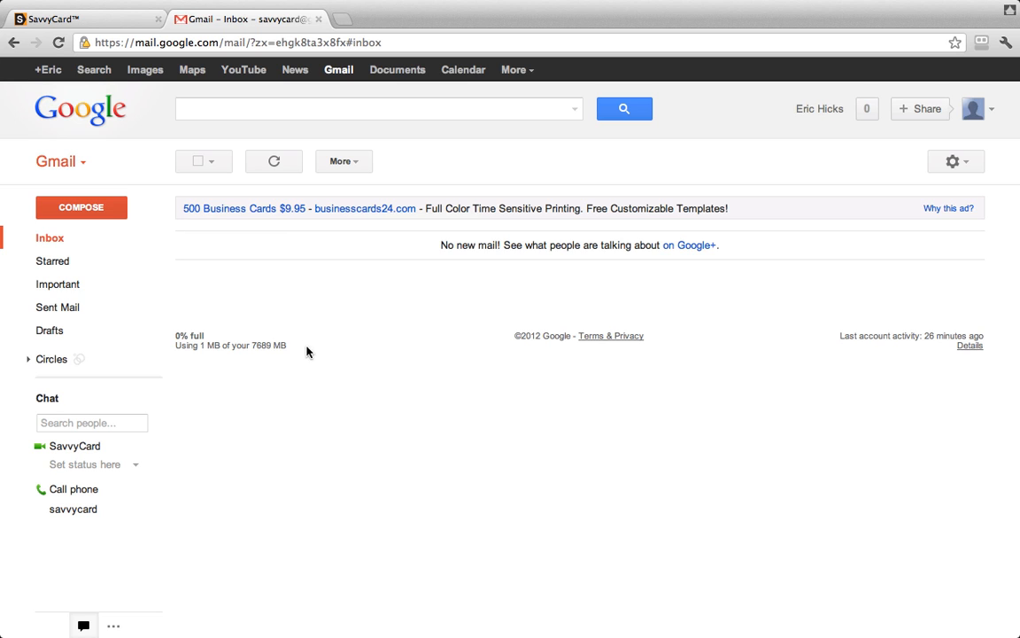
# - Compose a new message so the SavvyCard signature with QR code appears in the body
pyautogui.click(81, 205)
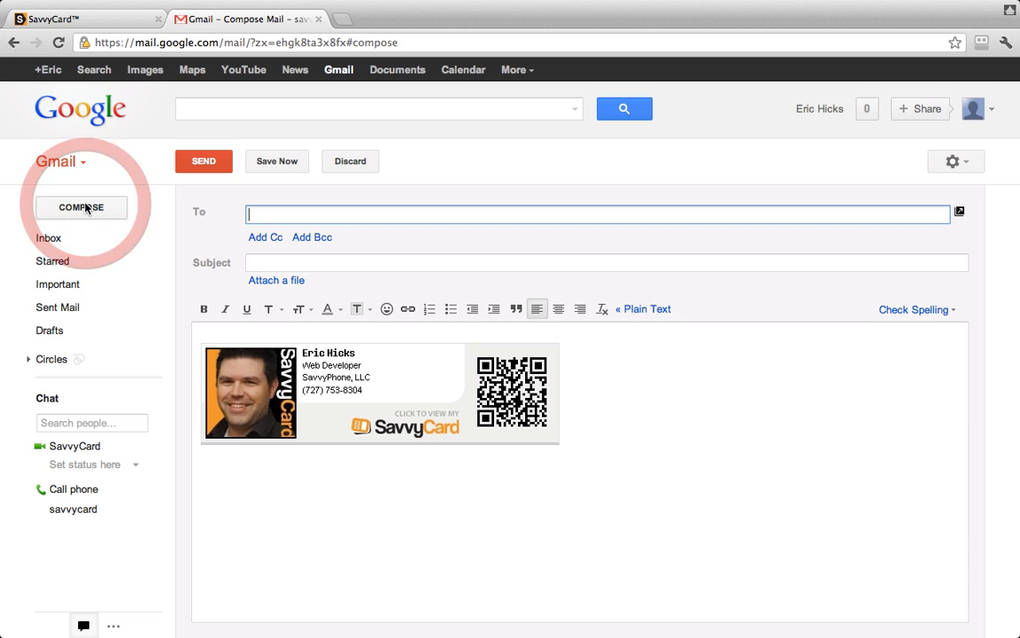